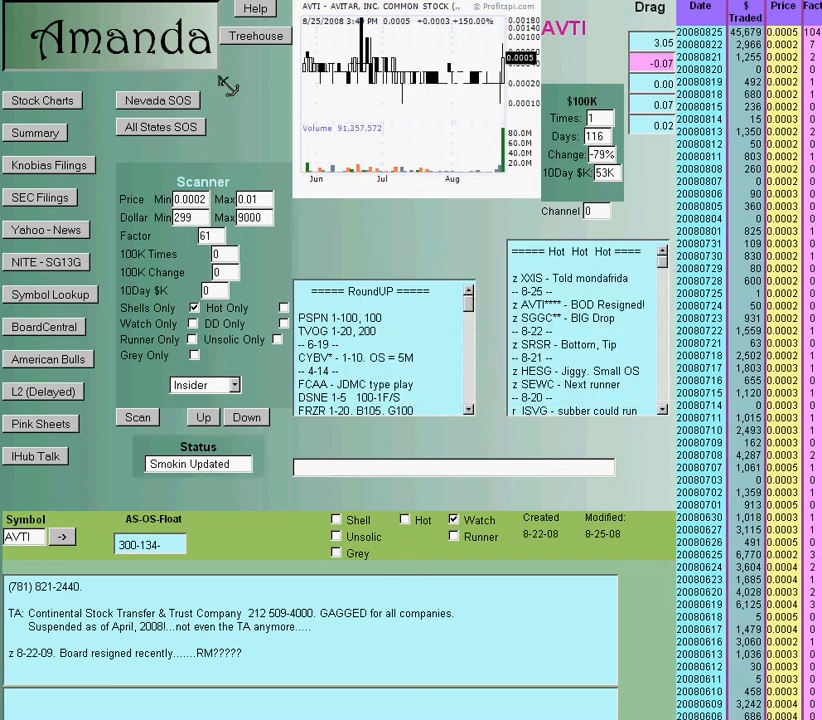
pyautogui.moveTo(95, 200)
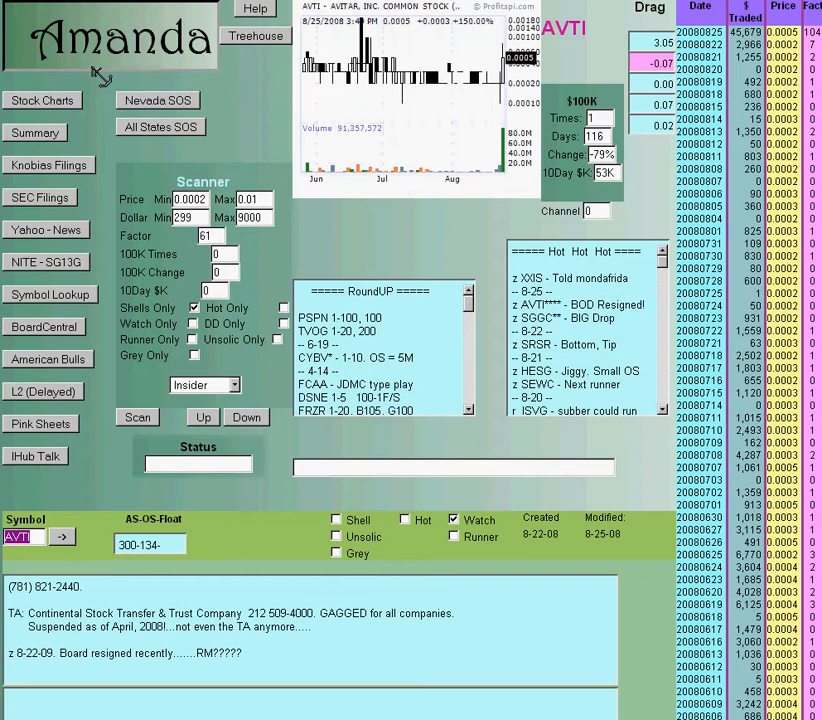
pyautogui.moveTo(110, 75)
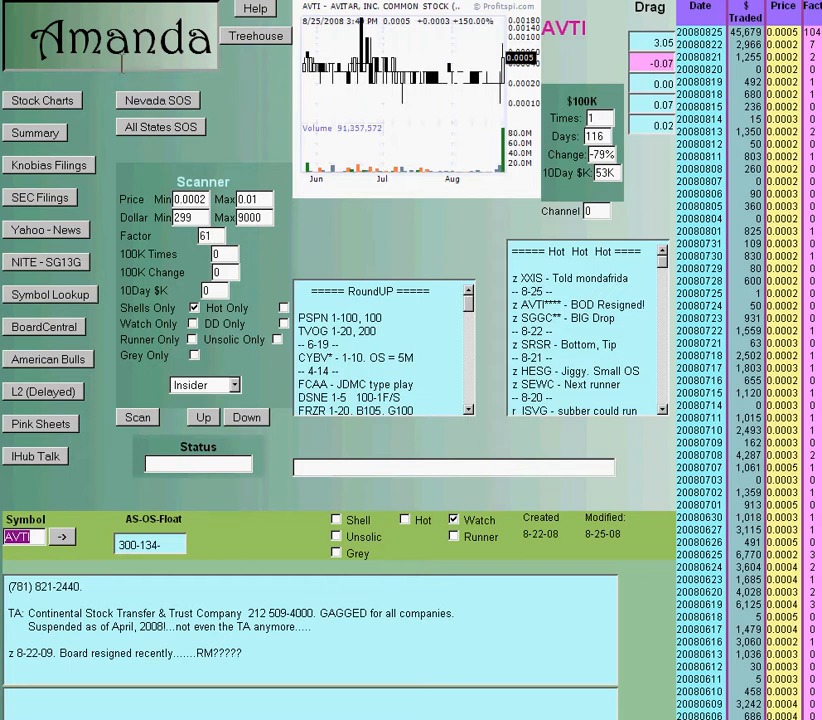
pyautogui.moveTo(130, 175)
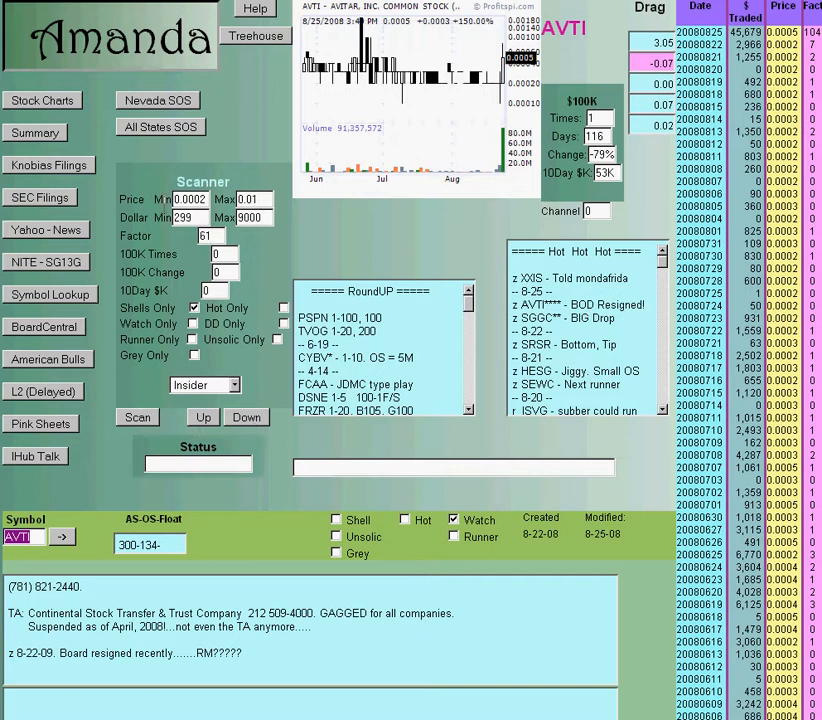
pyautogui.moveTo(85, 485)
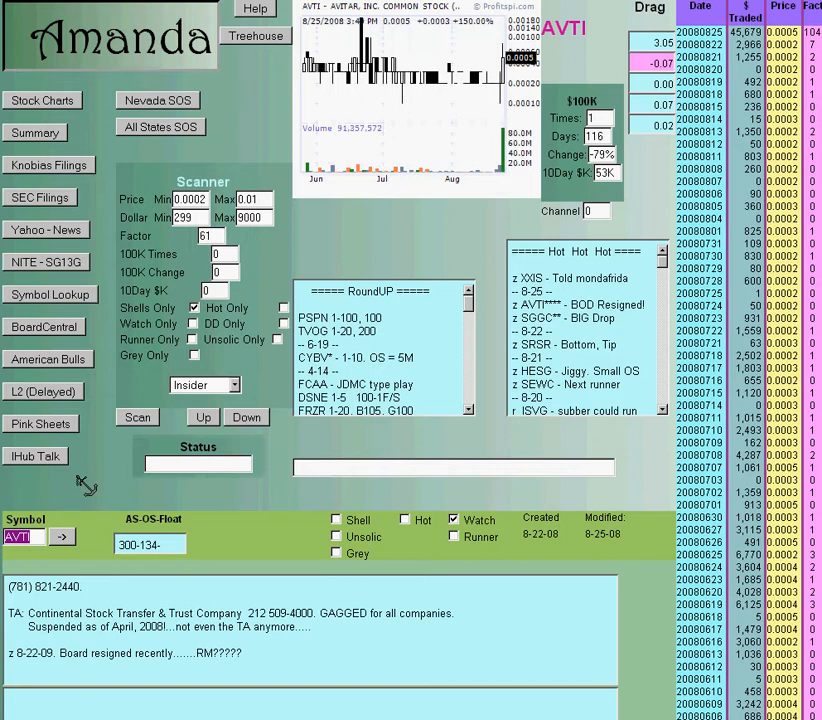
pyautogui.moveTo(86, 478)
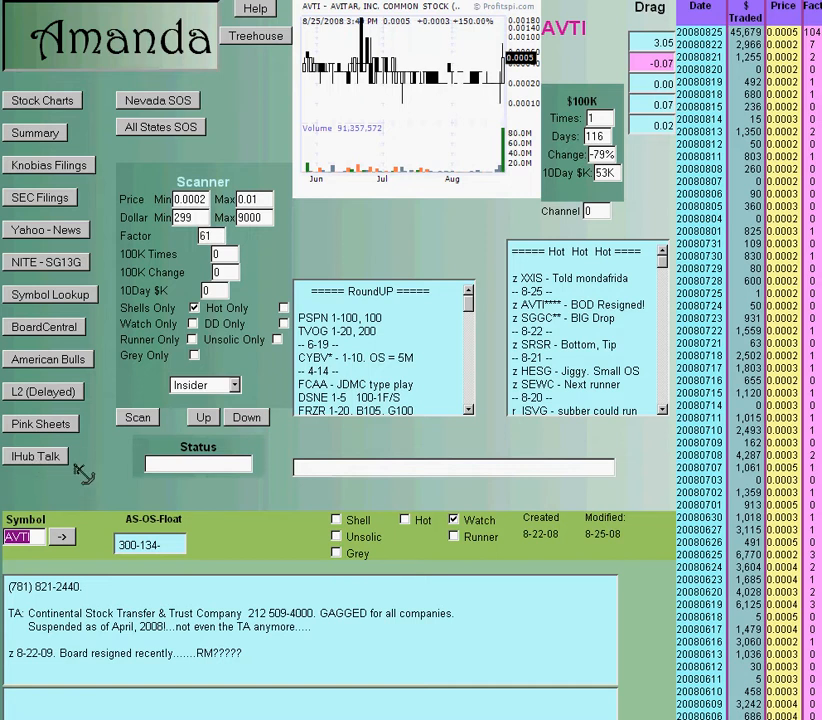
pyautogui.moveTo(45, 455)
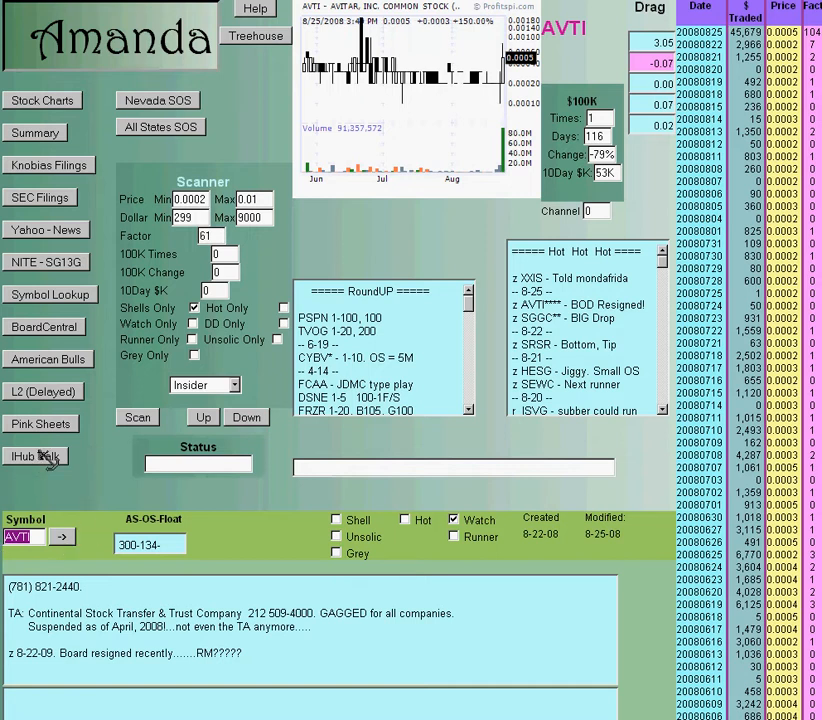
# Look up AVTI message board posts and its Pink Sheets quote, then return to Amanda
pyautogui.click(35, 456)
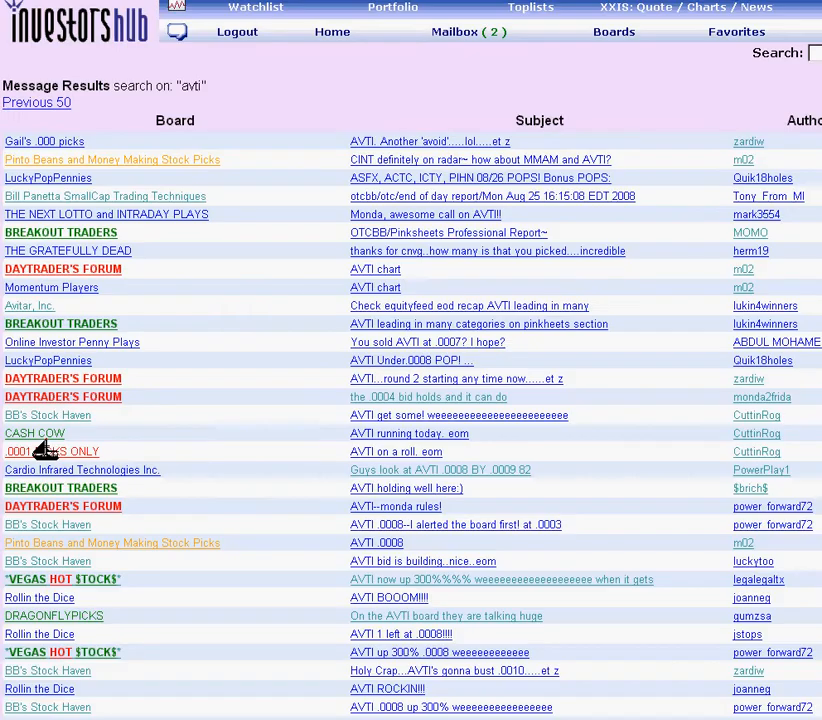
pyautogui.moveTo(260, 75)
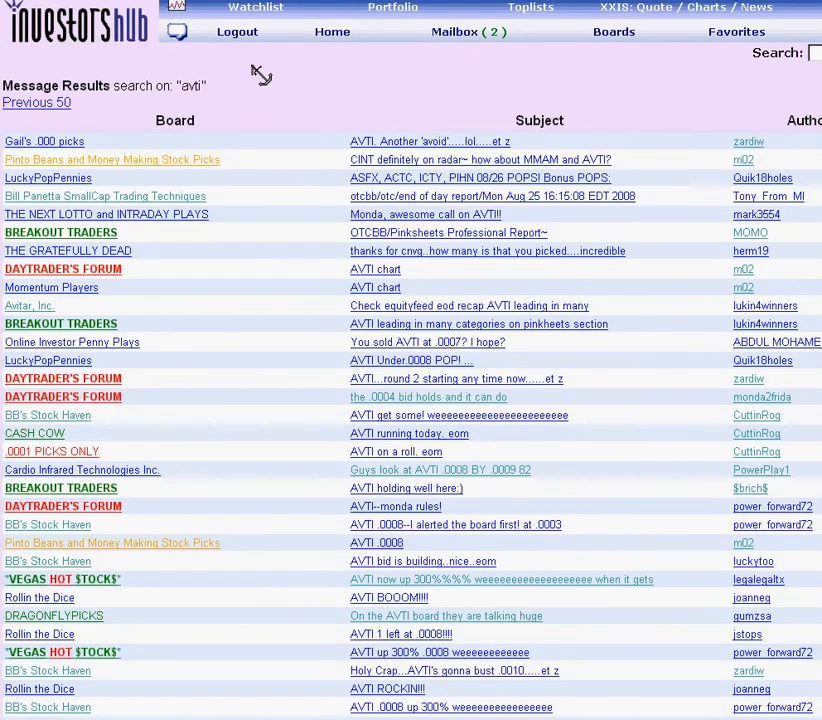
pyautogui.moveTo(375, 587)
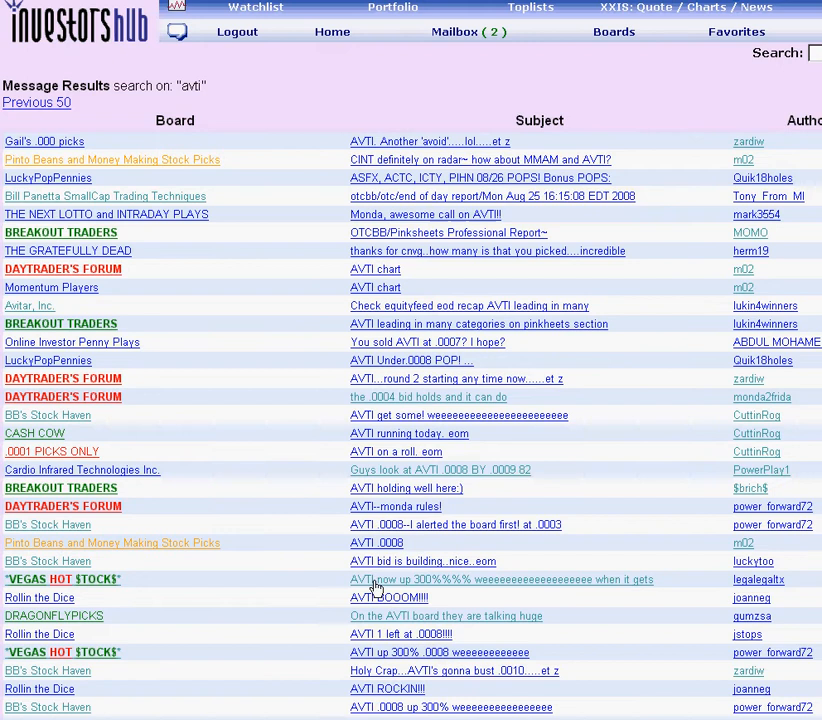
pyautogui.moveTo(372, 256)
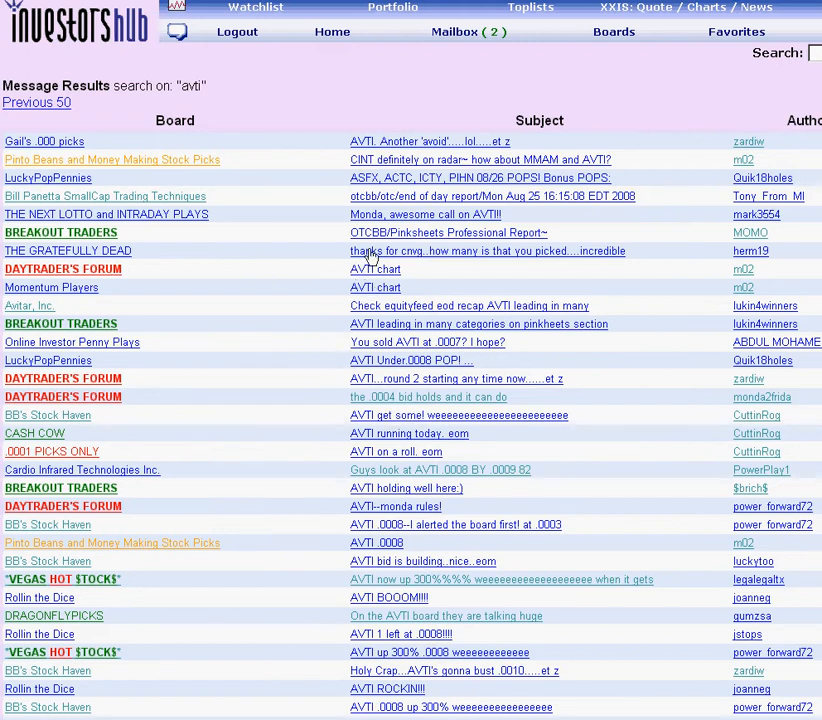
pyautogui.moveTo(575, 190)
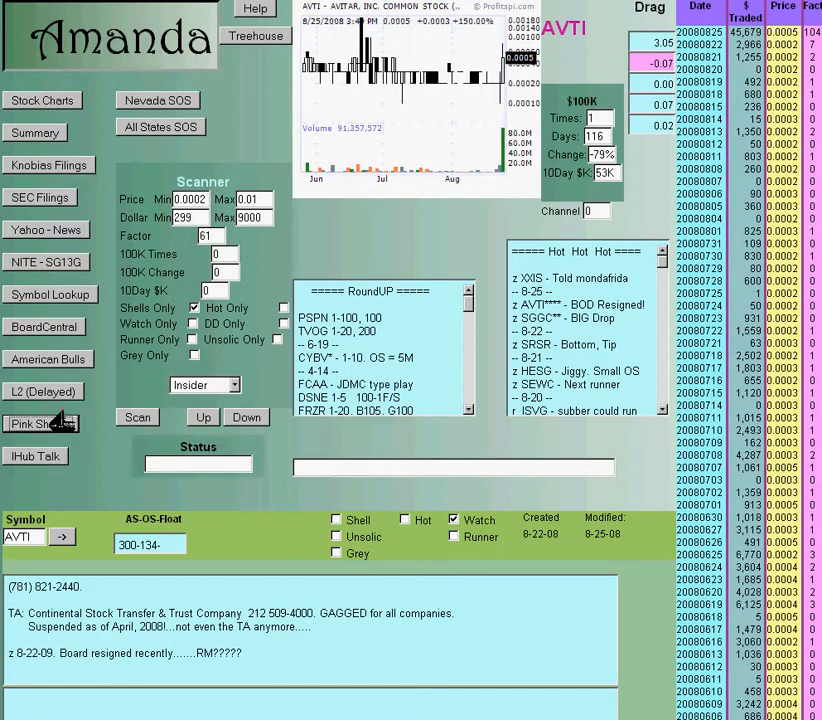
pyautogui.click(35, 423)
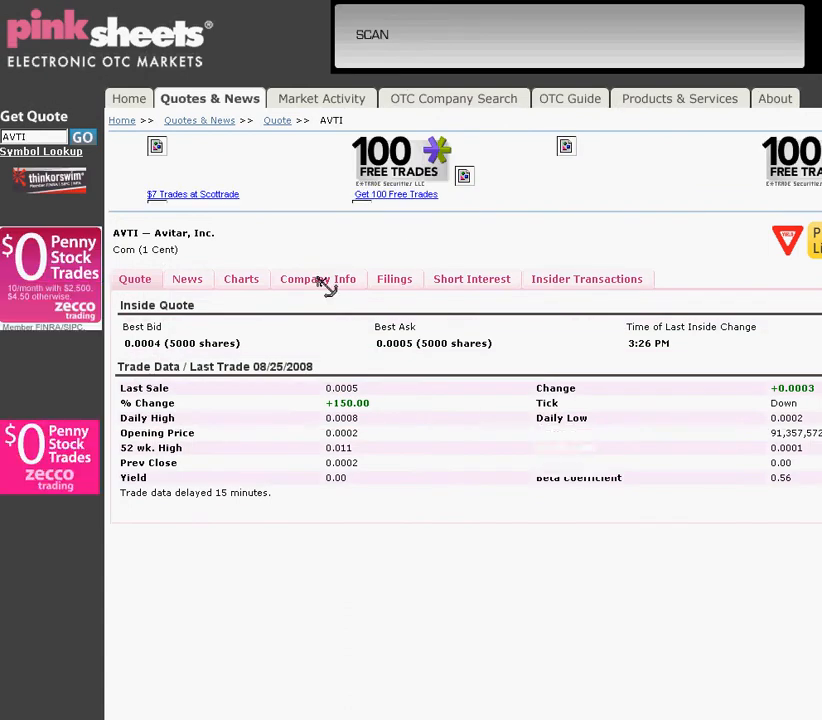
pyautogui.click(318, 278)
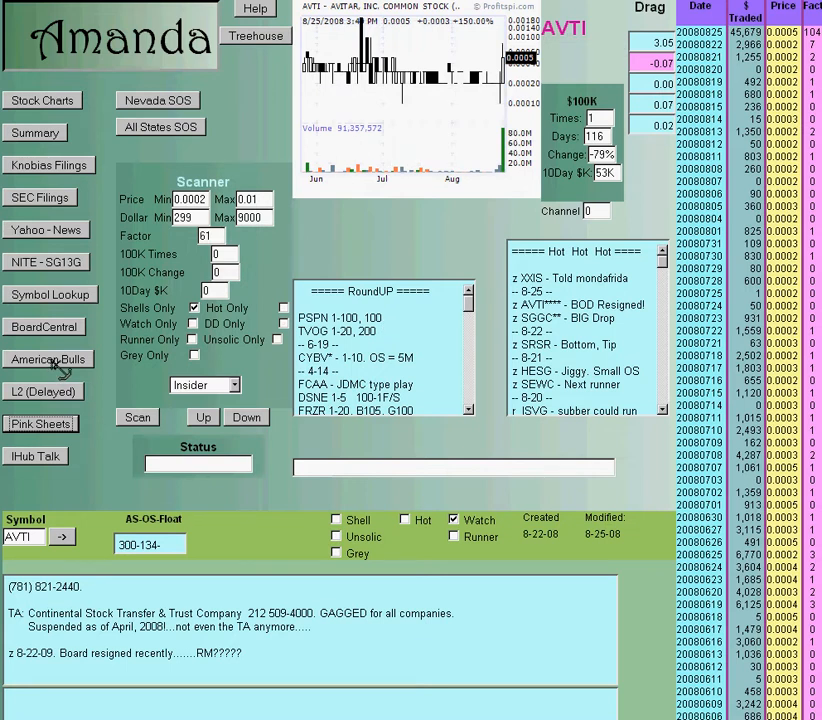
pyautogui.moveTo(97, 110)
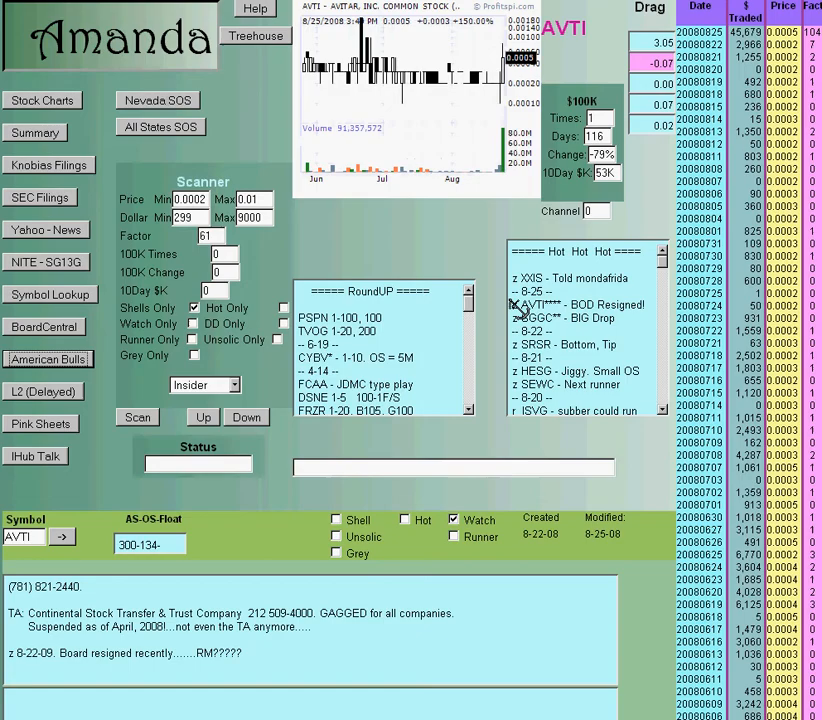
# Open AVTI's company summary and Avitar's 8-K filing dated 08/18/2008
pyautogui.click(42, 100)
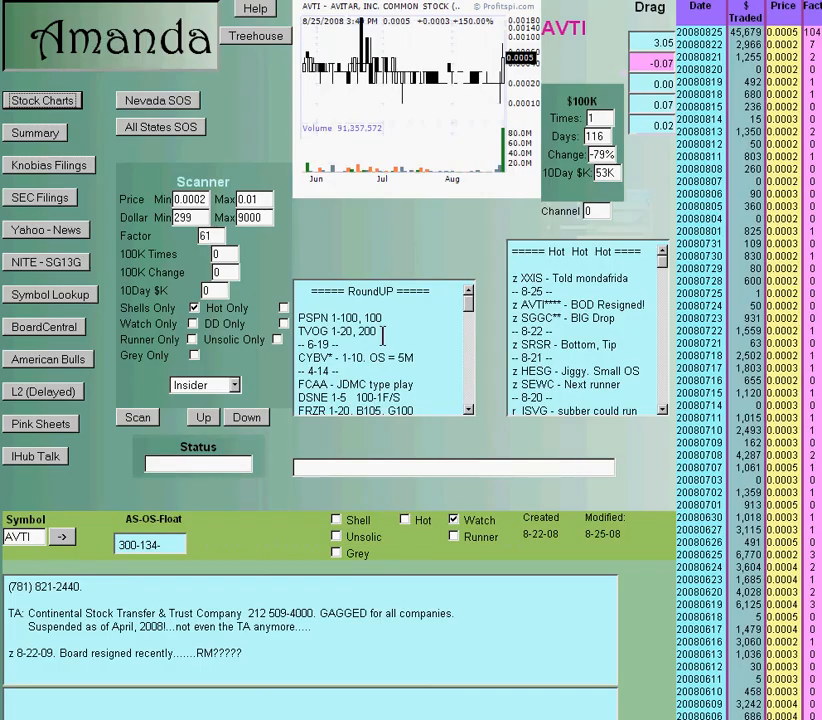
pyautogui.click(49, 164)
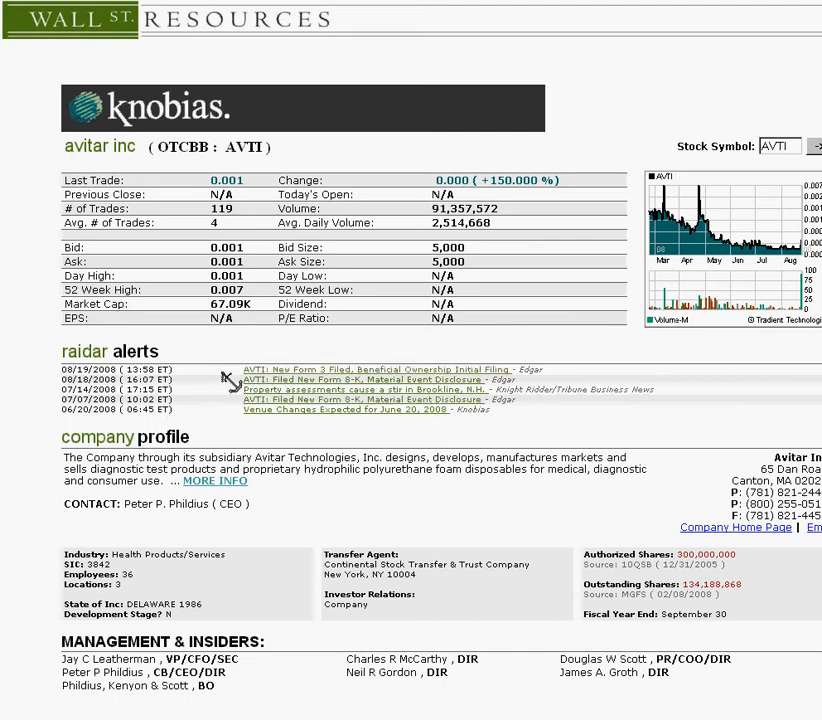
pyautogui.moveTo(651, 516)
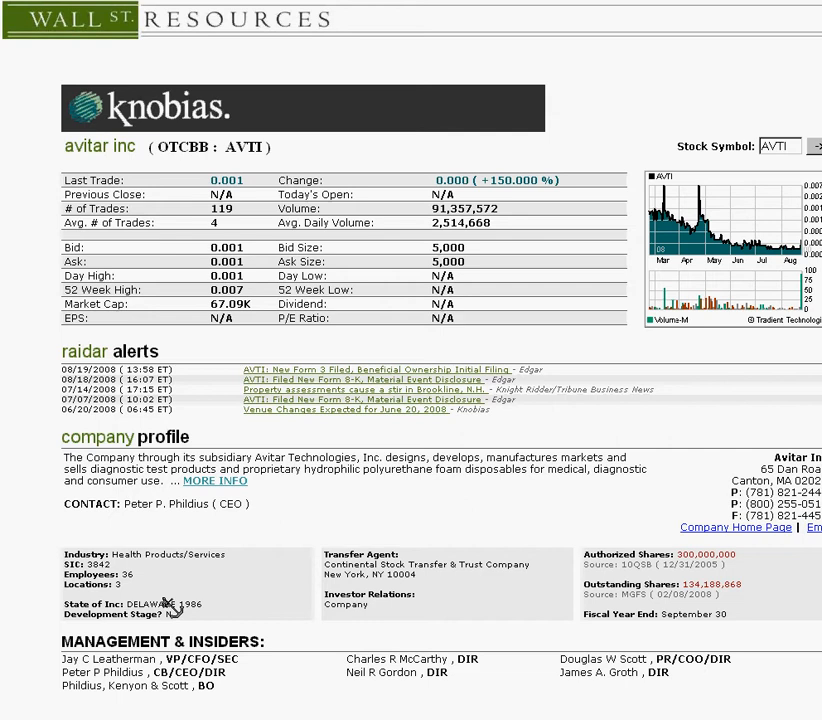
pyautogui.moveTo(715, 413)
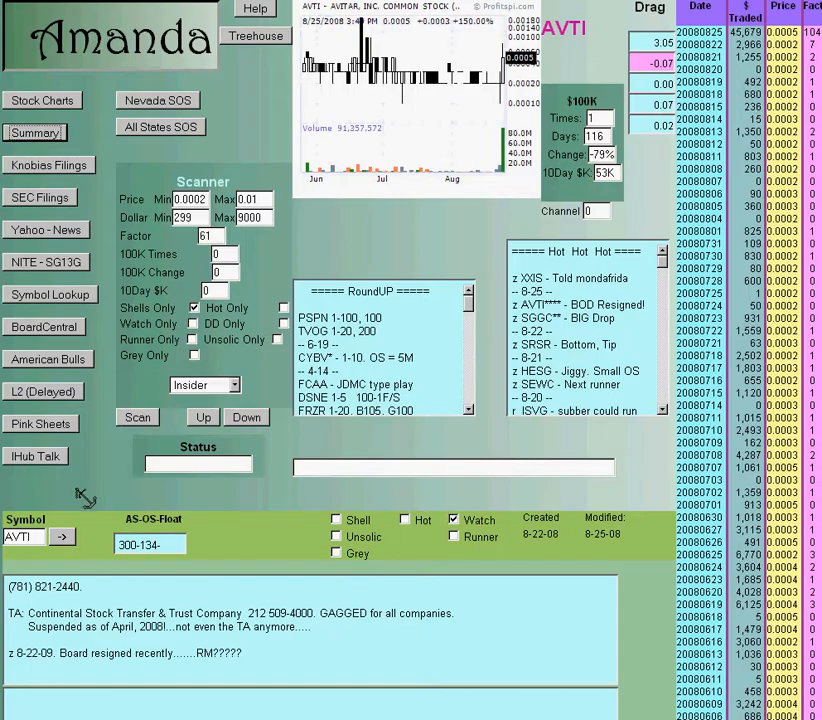
pyautogui.moveTo(45, 148)
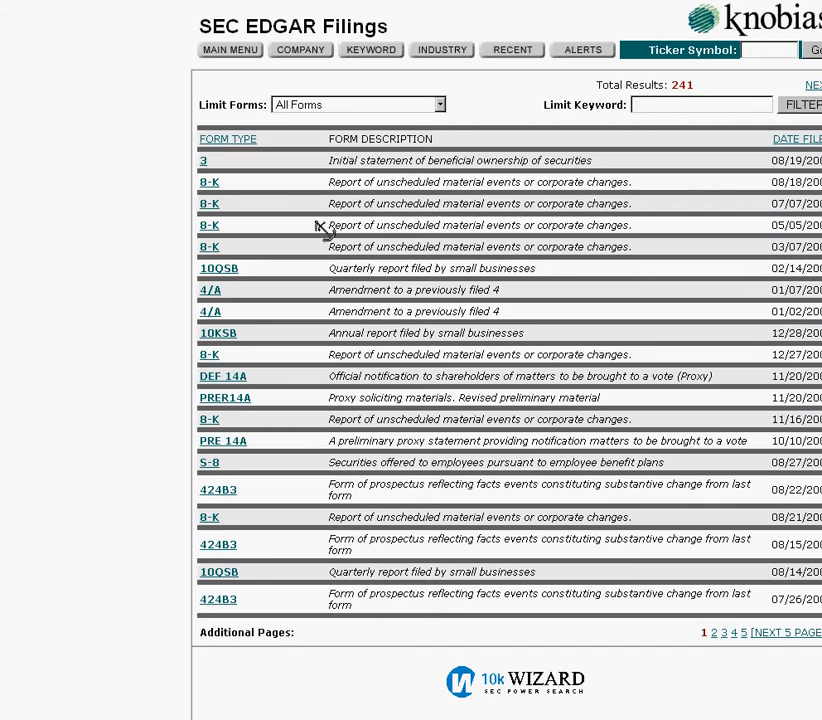
pyautogui.moveTo(410, 285)
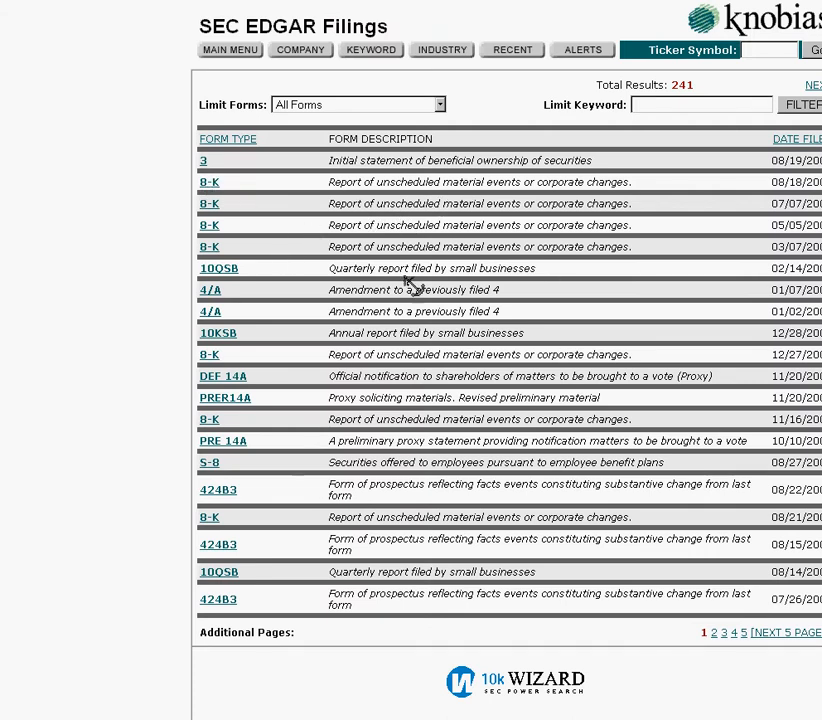
pyautogui.click(208, 182)
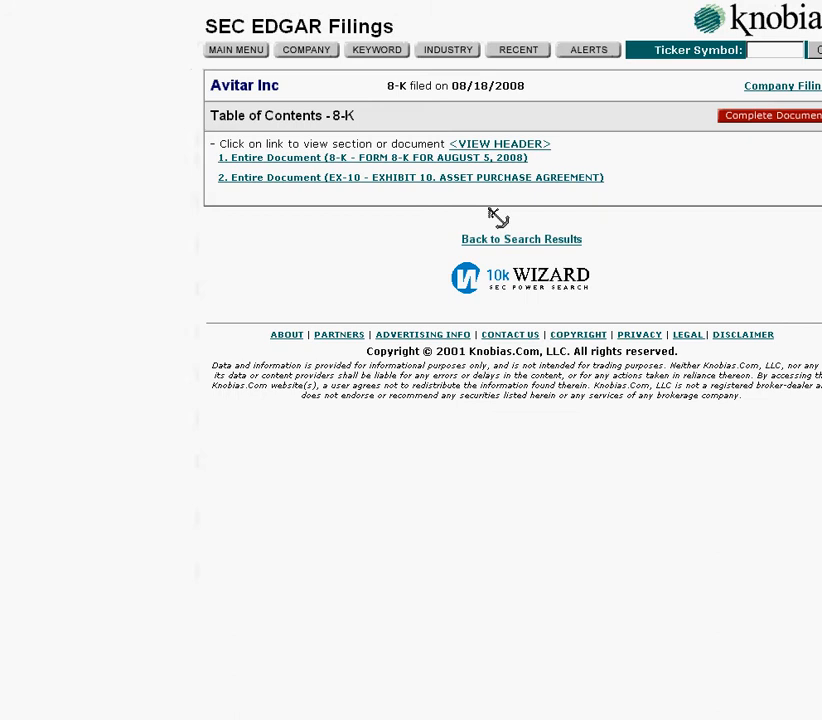
pyautogui.moveTo(393, 293)
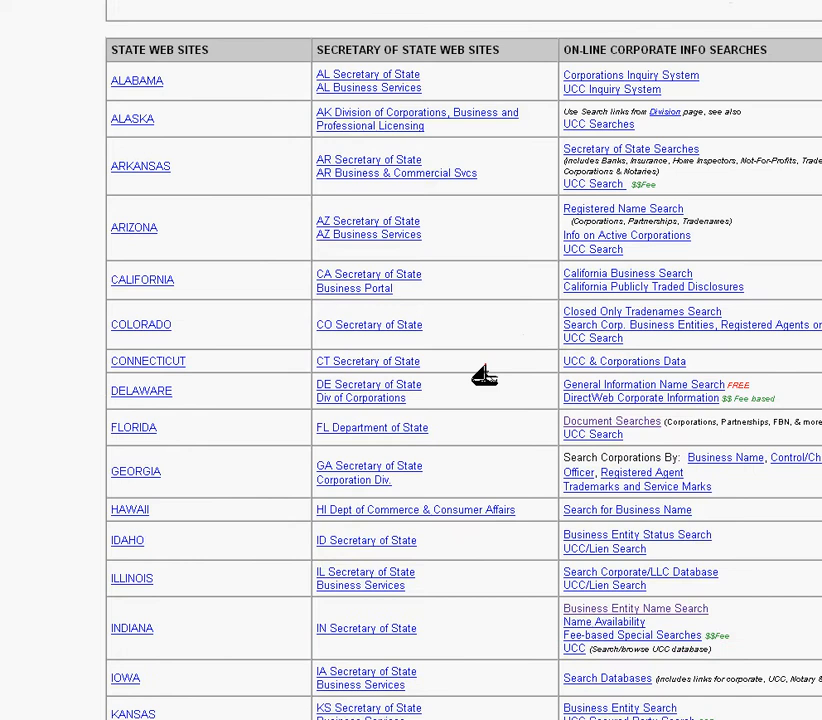
# Scroll down the state-by-state list of corporate info and business search sites
pyautogui.scroll(-3)
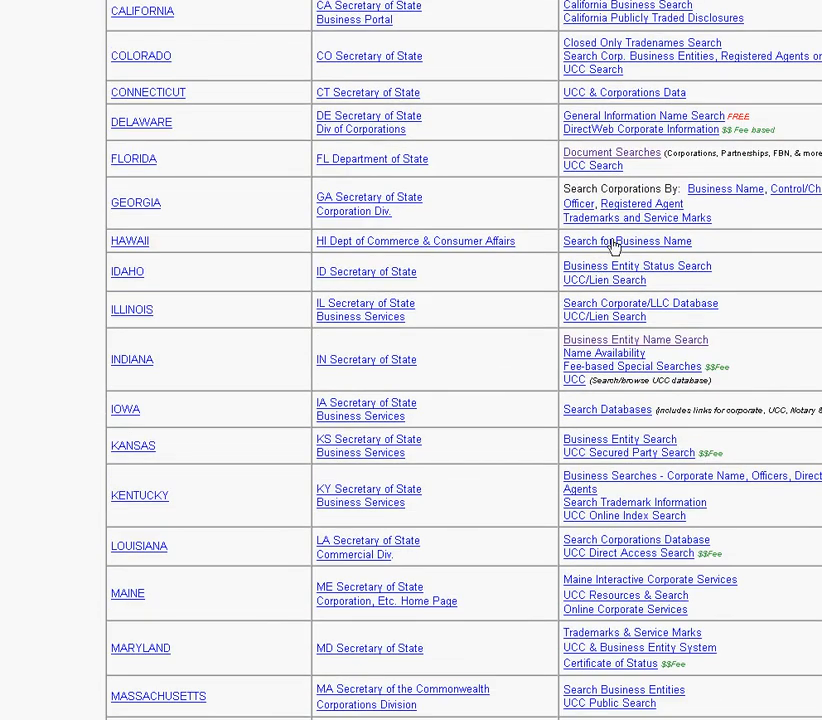
pyautogui.moveTo(685, 283)
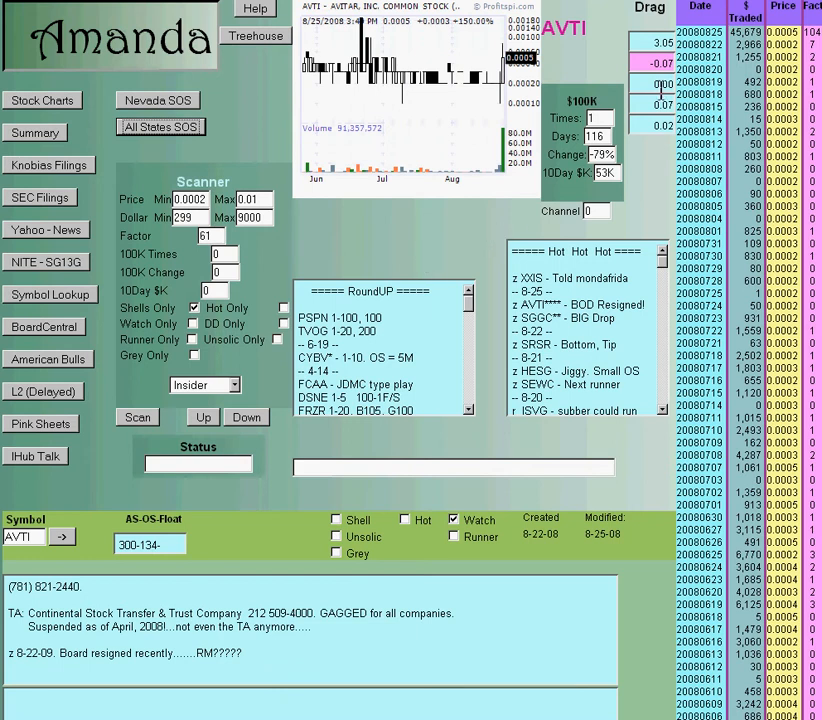
pyautogui.moveTo(693, 28)
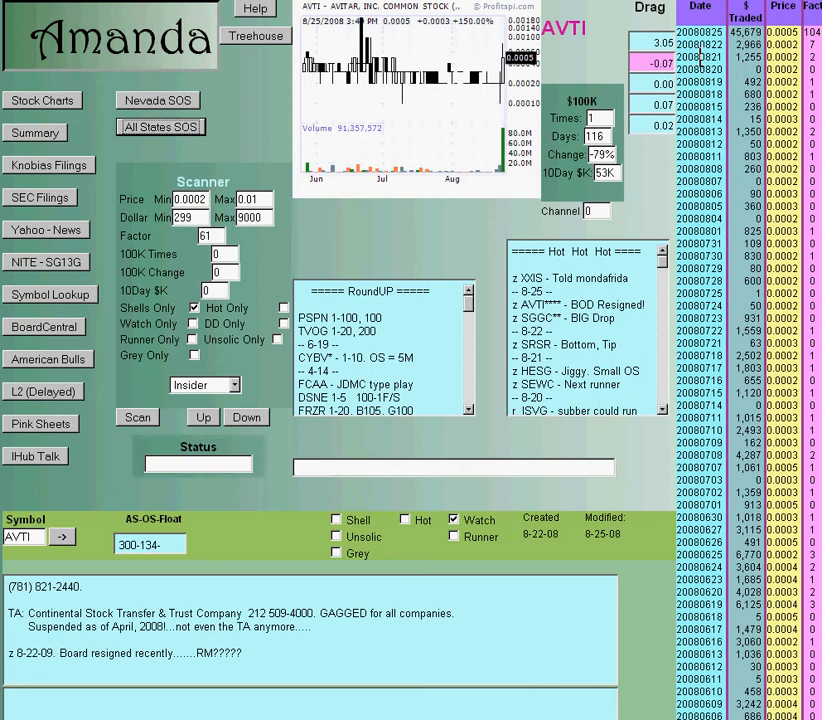
pyautogui.scroll(-3)
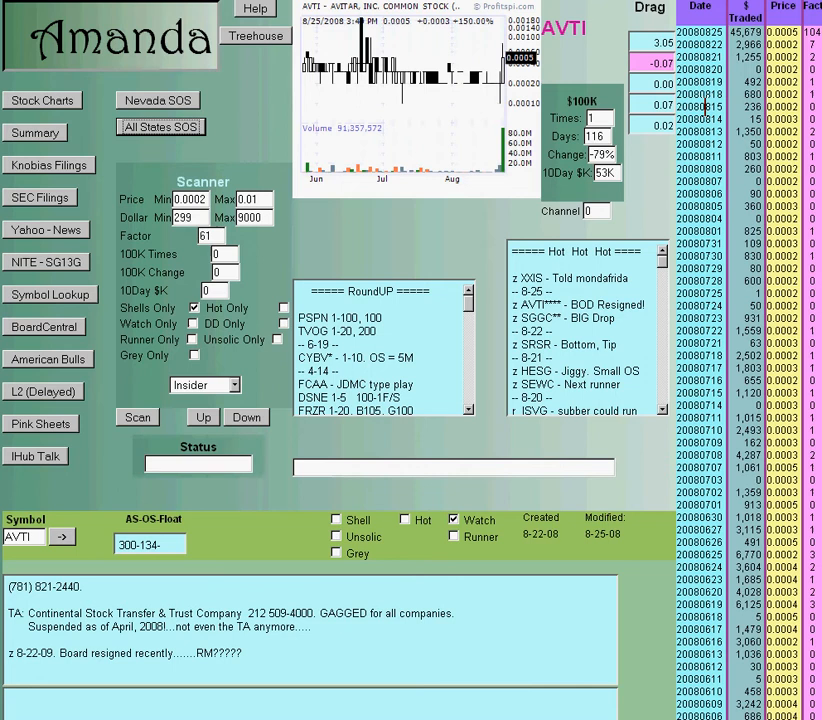
pyautogui.moveTo(612, 95)
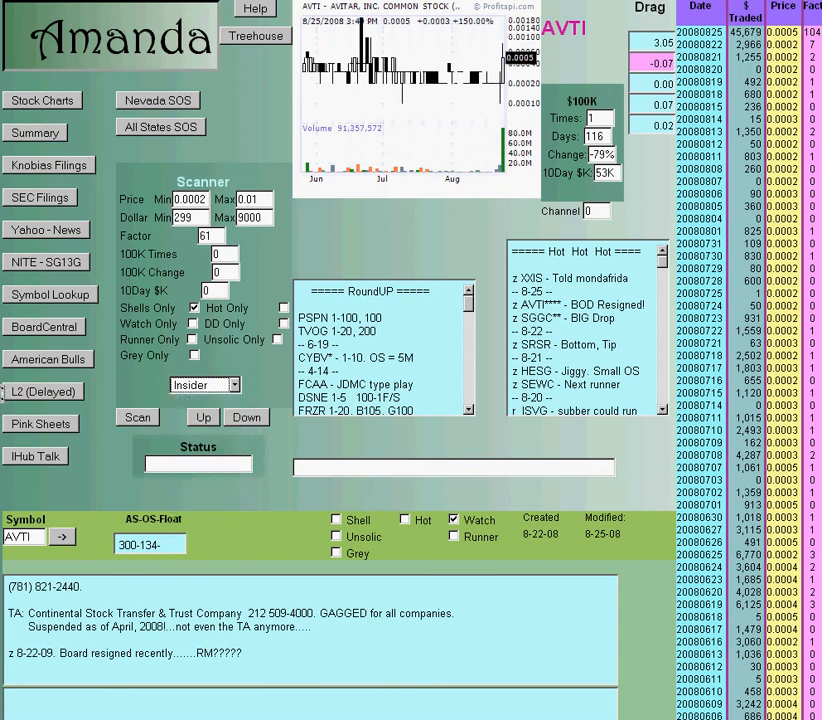
pyautogui.moveTo(280, 480)
pyautogui.write('PLSO')
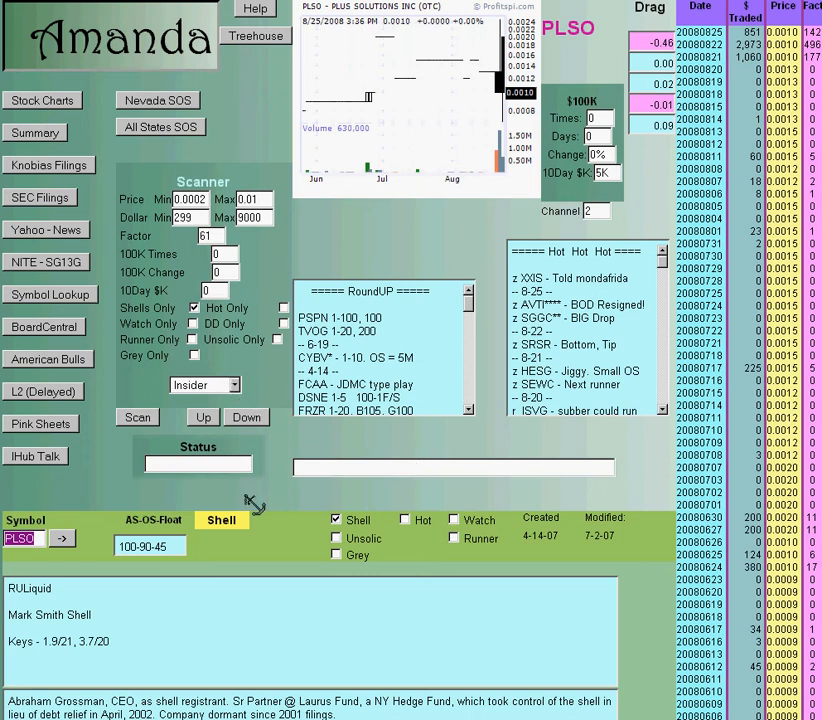
pyautogui.moveTo(170, 380)
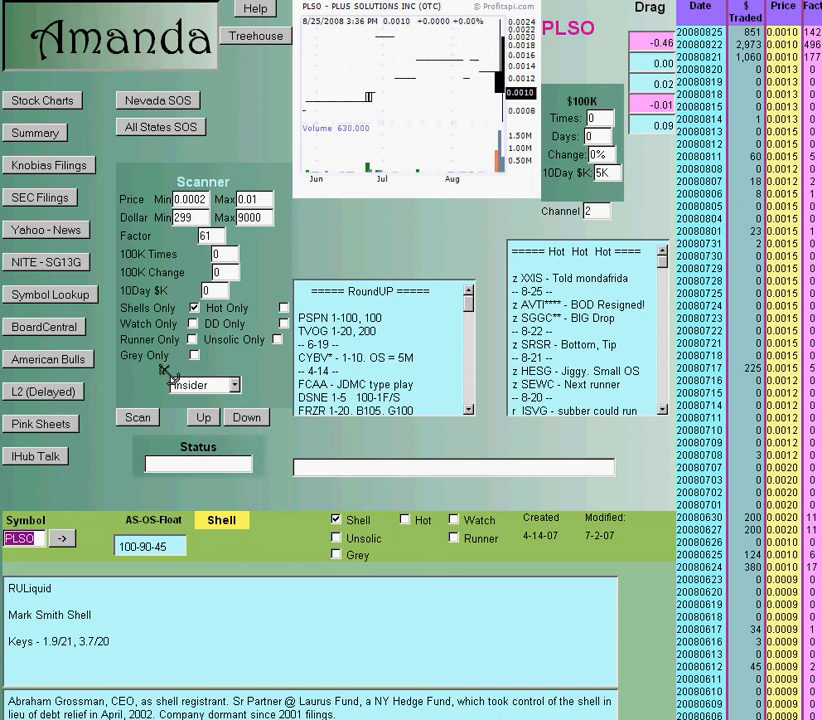
pyautogui.moveTo(255, 430)
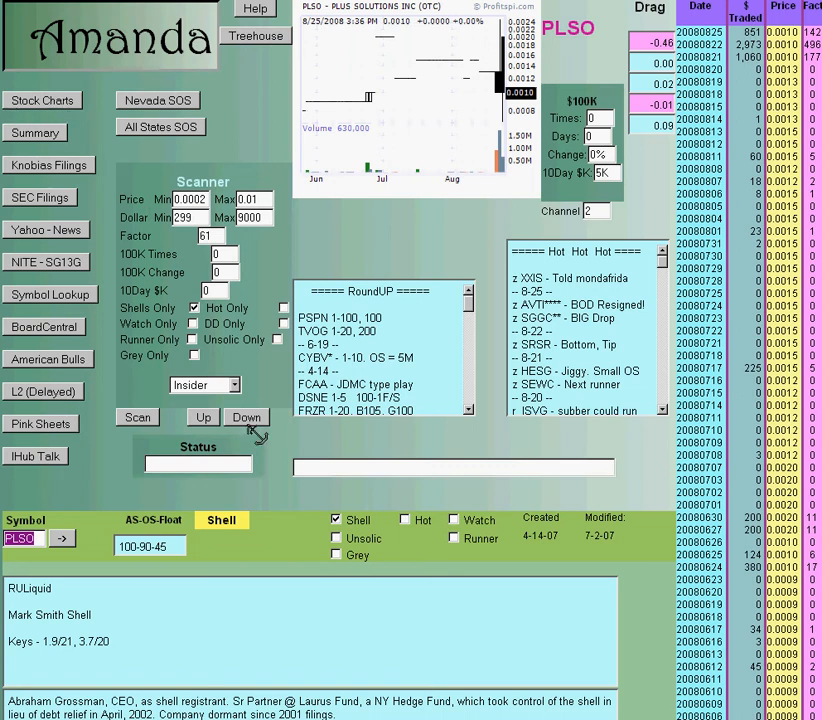
pyautogui.moveTo(265, 440)
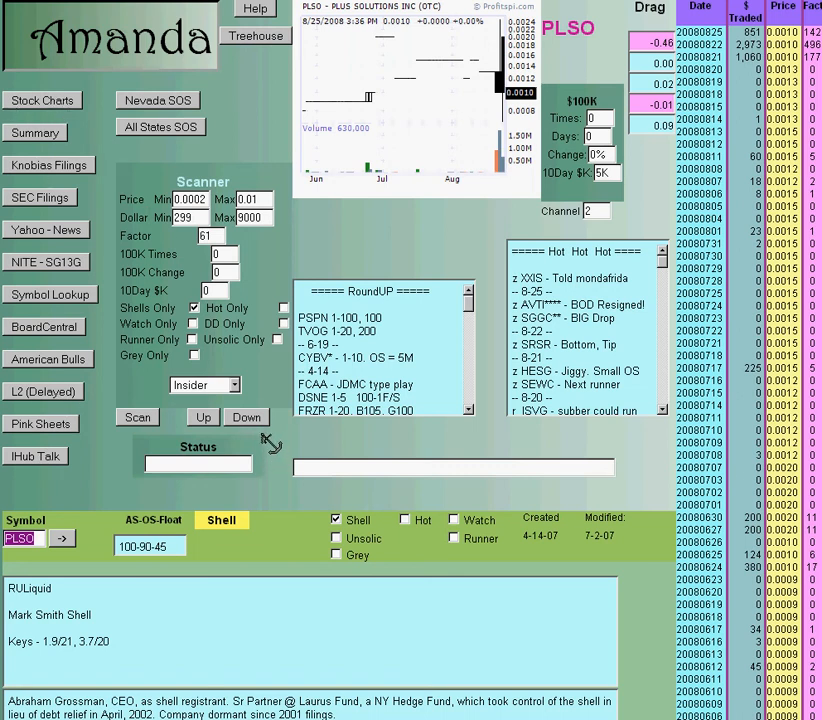
pyautogui.moveTo(120, 460)
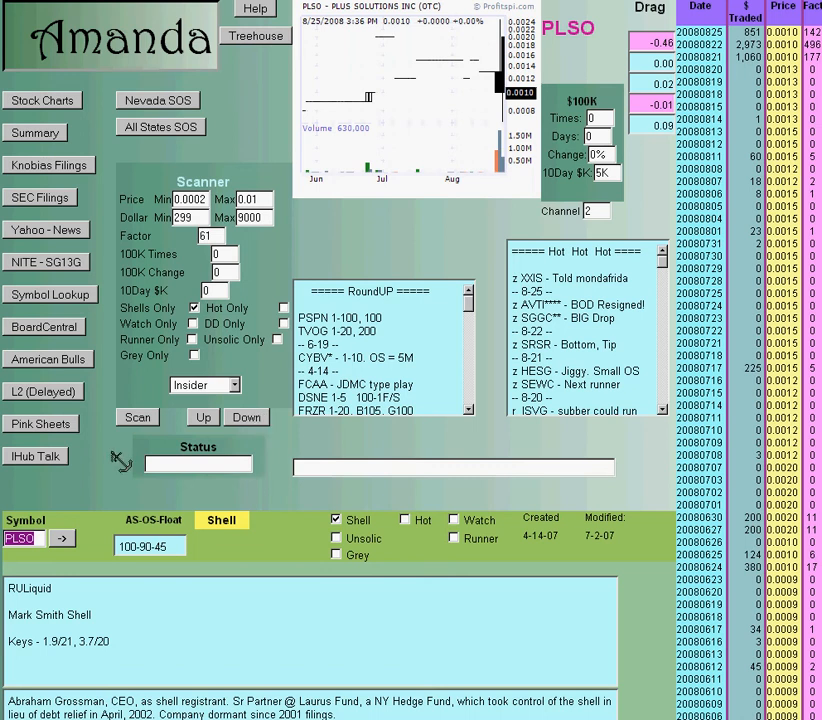
# Scan forward from PLSO to the next matching shell, Versatech (VRST)
pyautogui.click(247, 417)
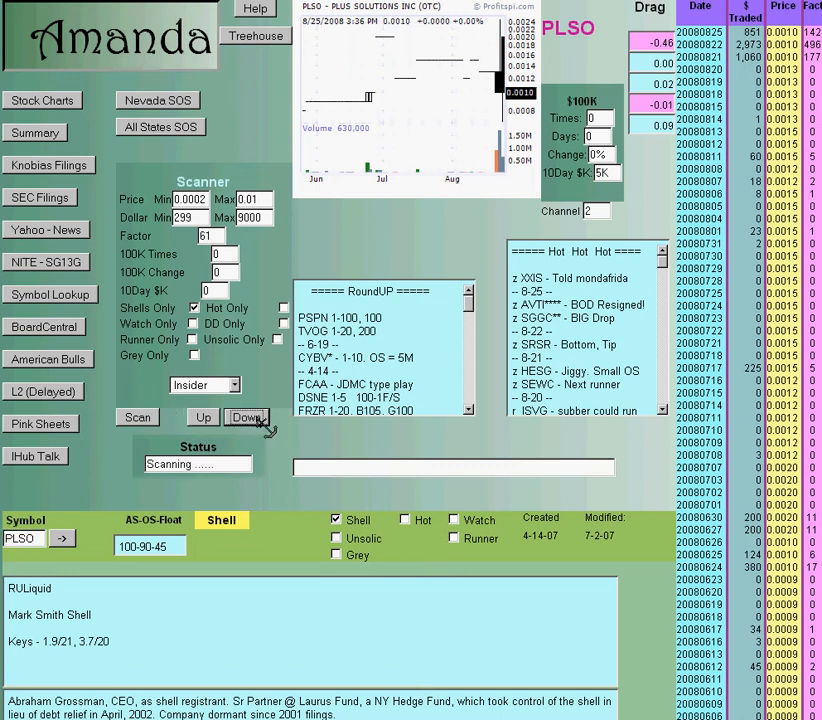
pyautogui.click(246, 417)
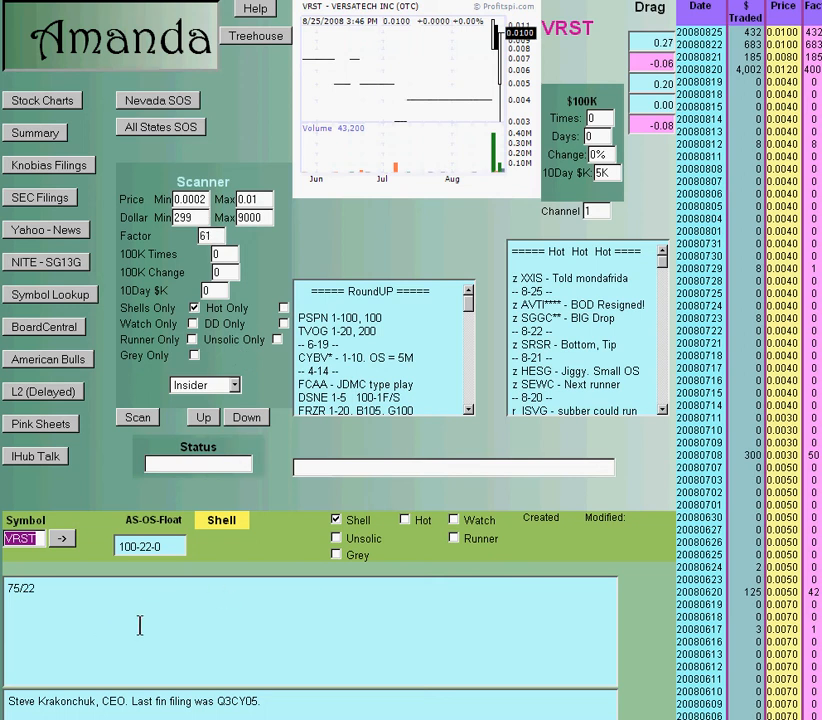
pyautogui.moveTo(73, 623)
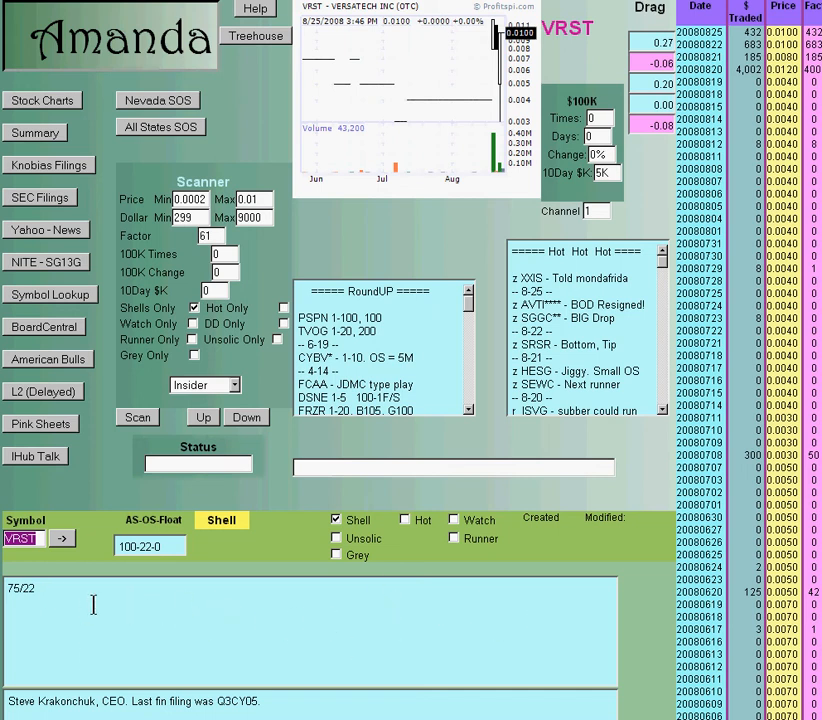
pyautogui.moveTo(180, 701)
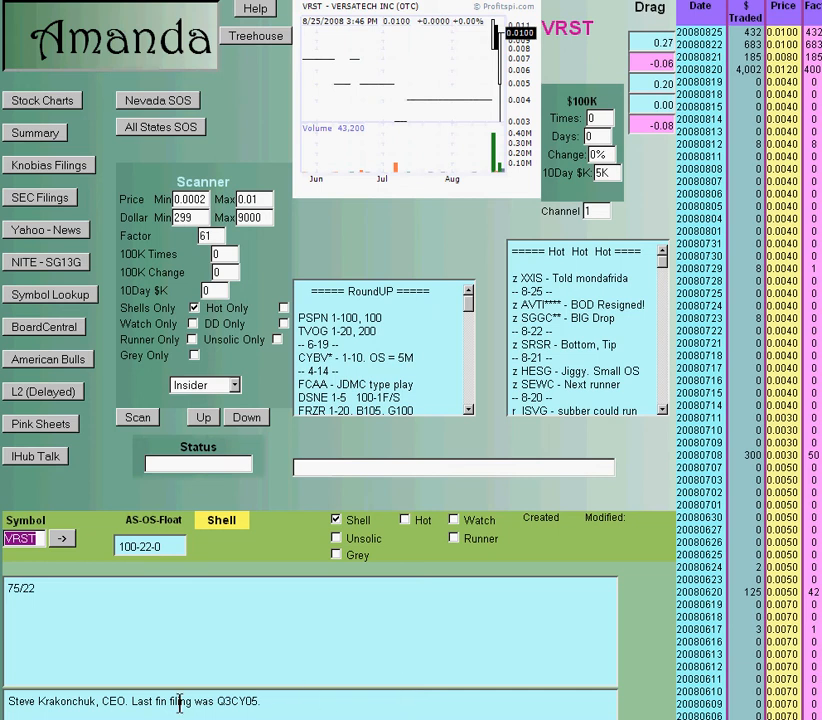
pyautogui.moveTo(248, 585)
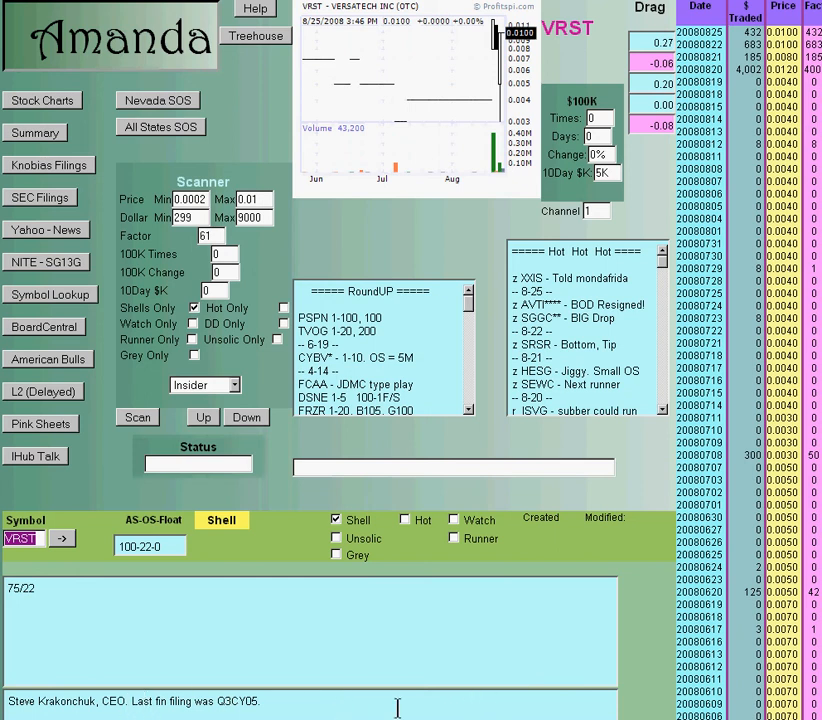
pyautogui.moveTo(511, 704)
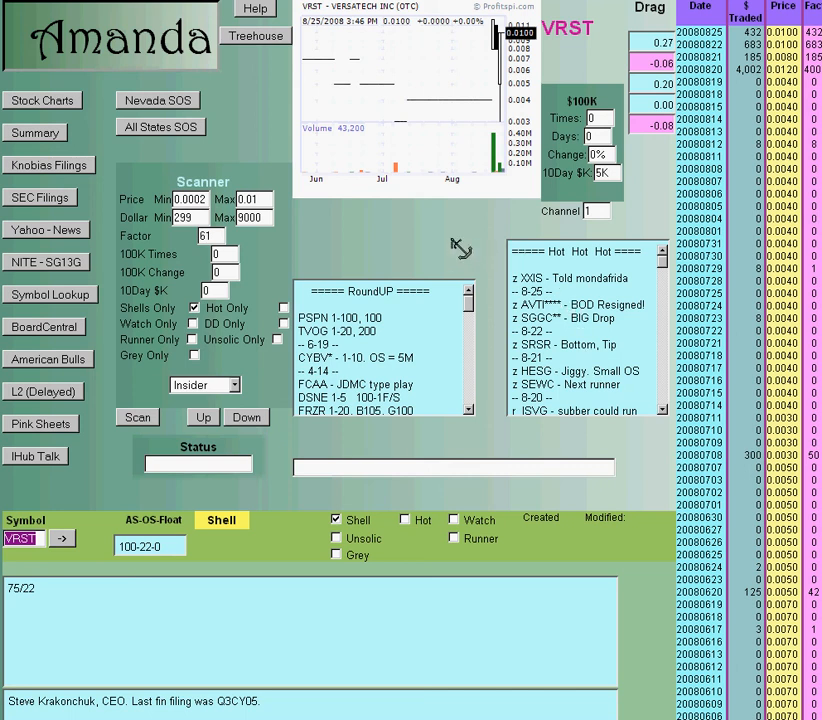
pyautogui.moveTo(395, 222)
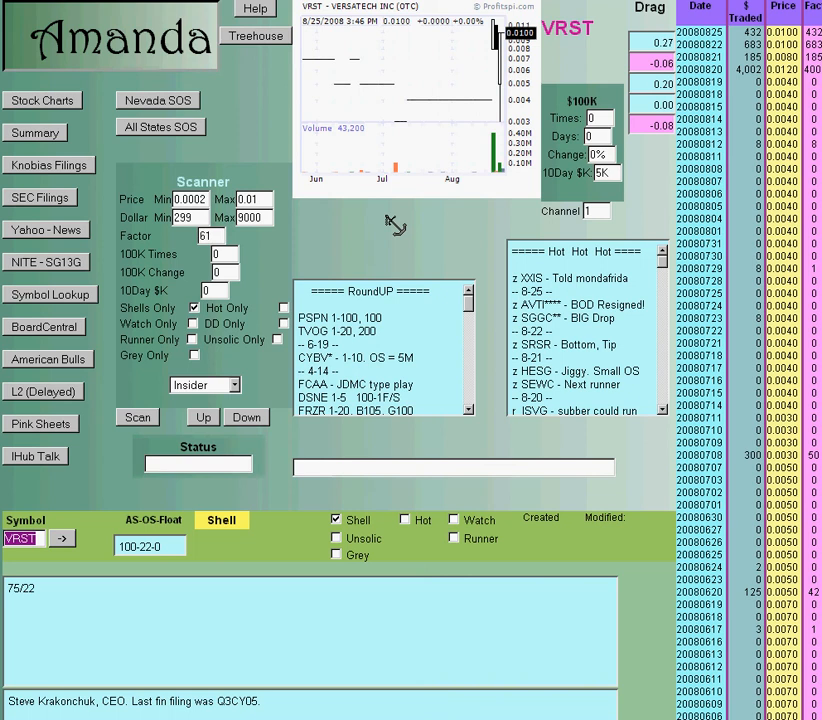
pyautogui.moveTo(405, 228)
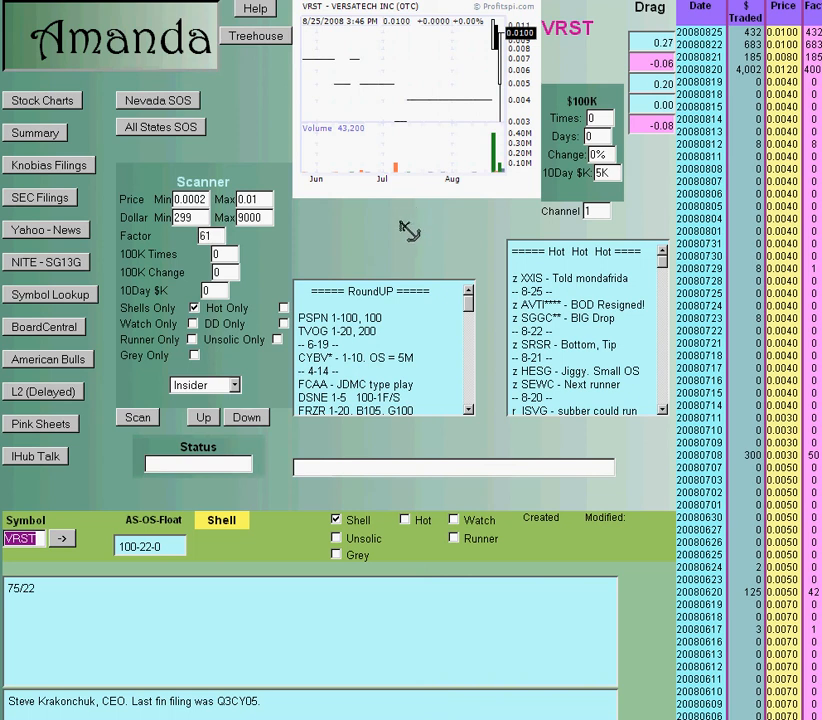
pyautogui.moveTo(247, 106)
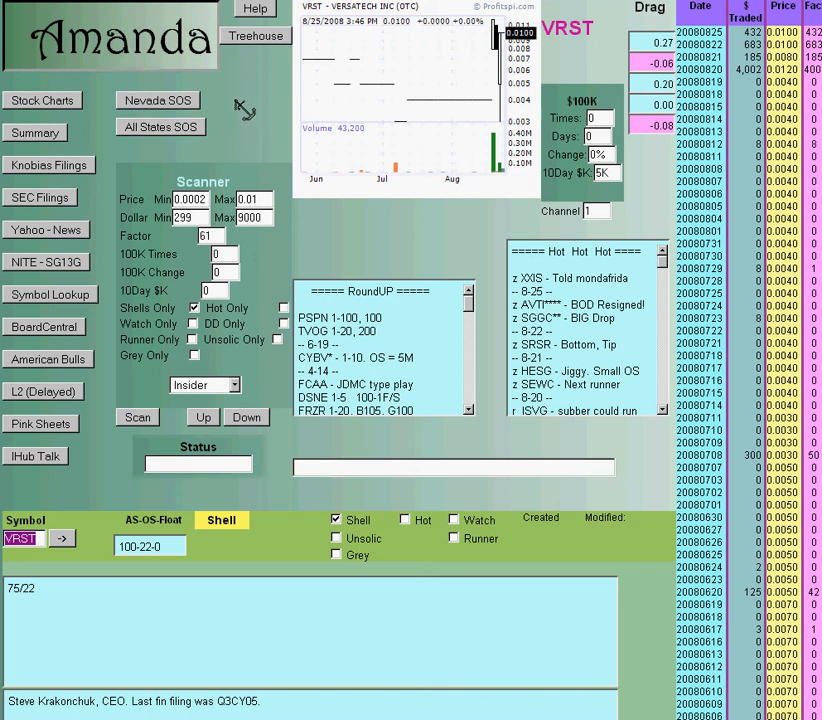
pyautogui.moveTo(252, 108)
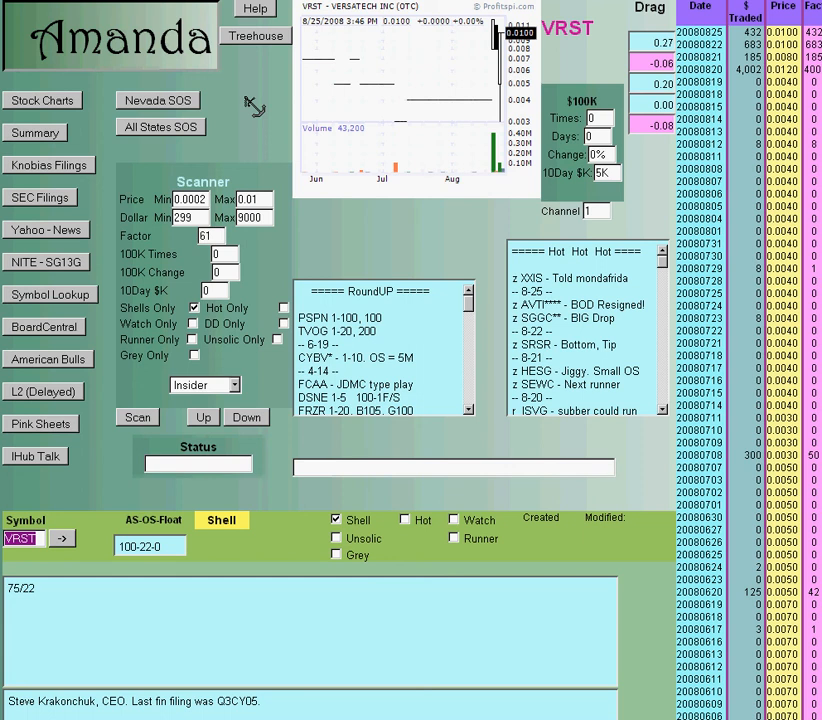
pyautogui.moveTo(400, 268)
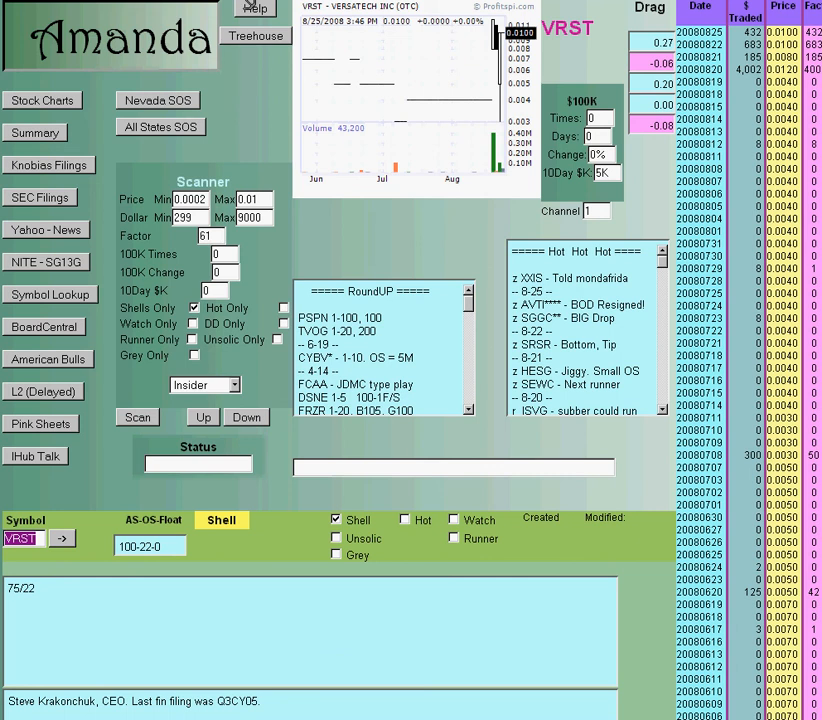
pyautogui.click(255, 8)
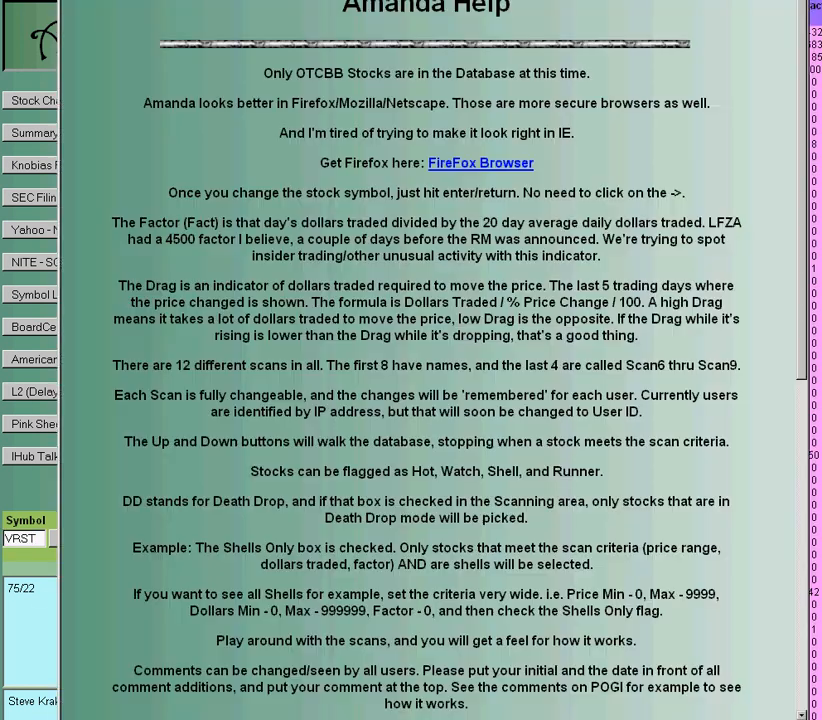
pyautogui.moveTo(548, 110)
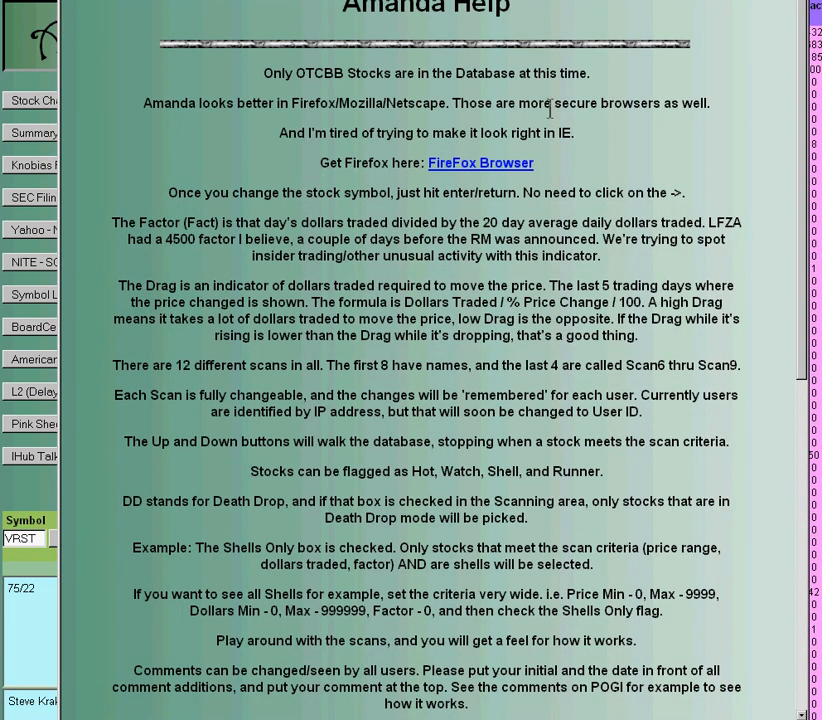
pyautogui.click(254, 8)
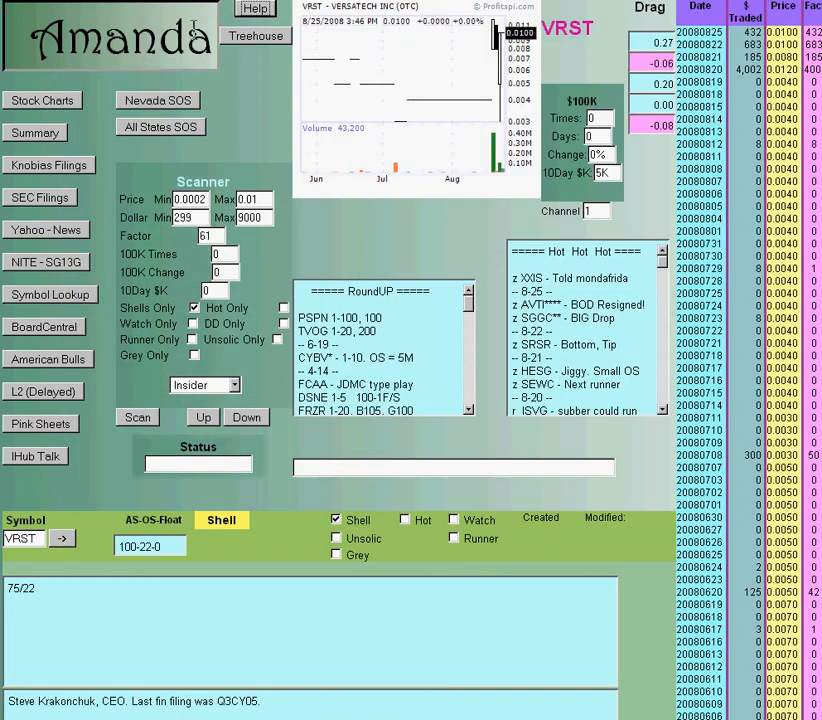
pyautogui.click(255, 36)
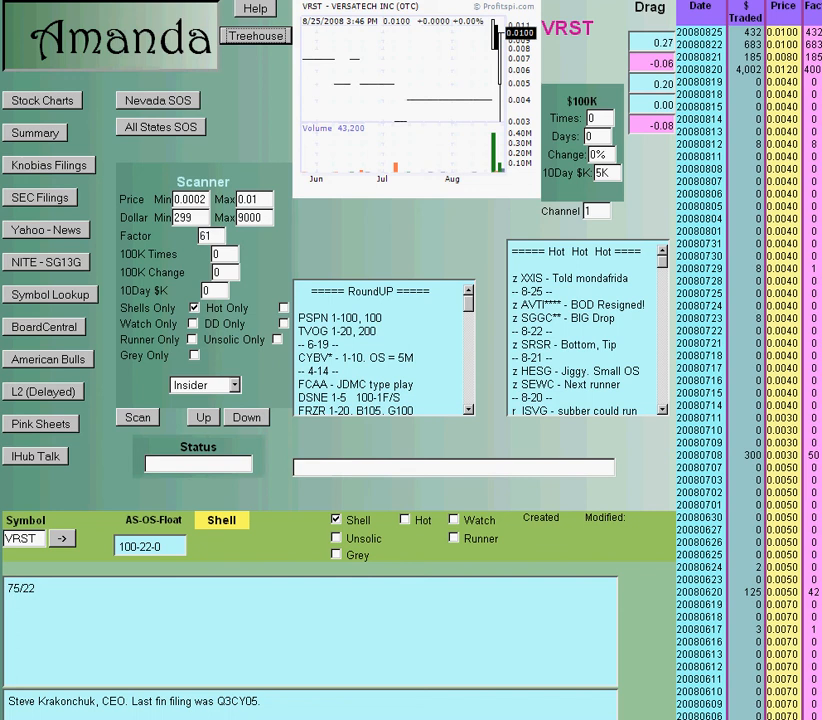
pyautogui.moveTo(393, 449)
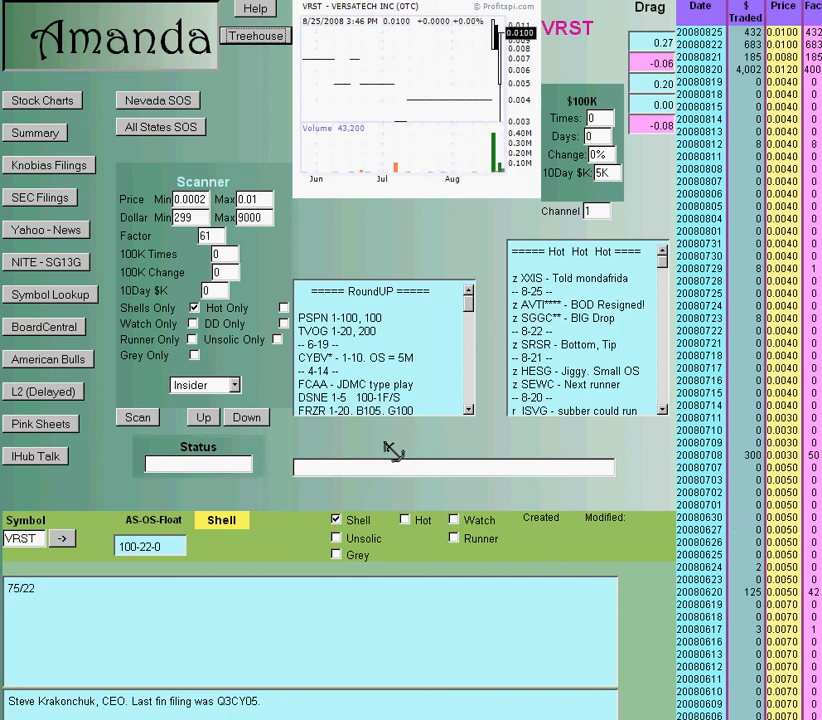